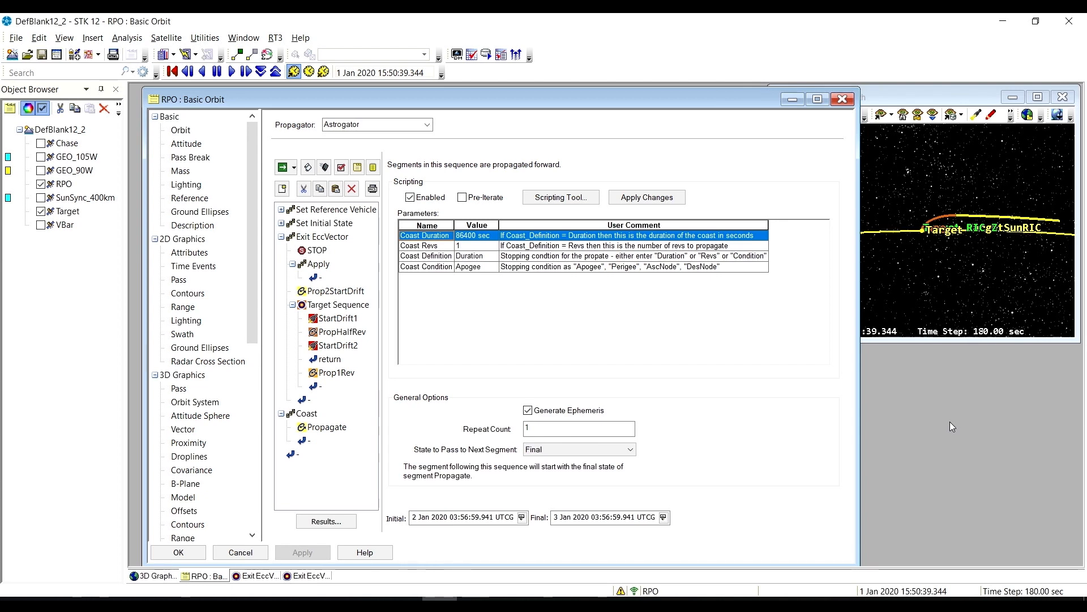
{"action": "mouse_move", "coordinate": [581, 299]}
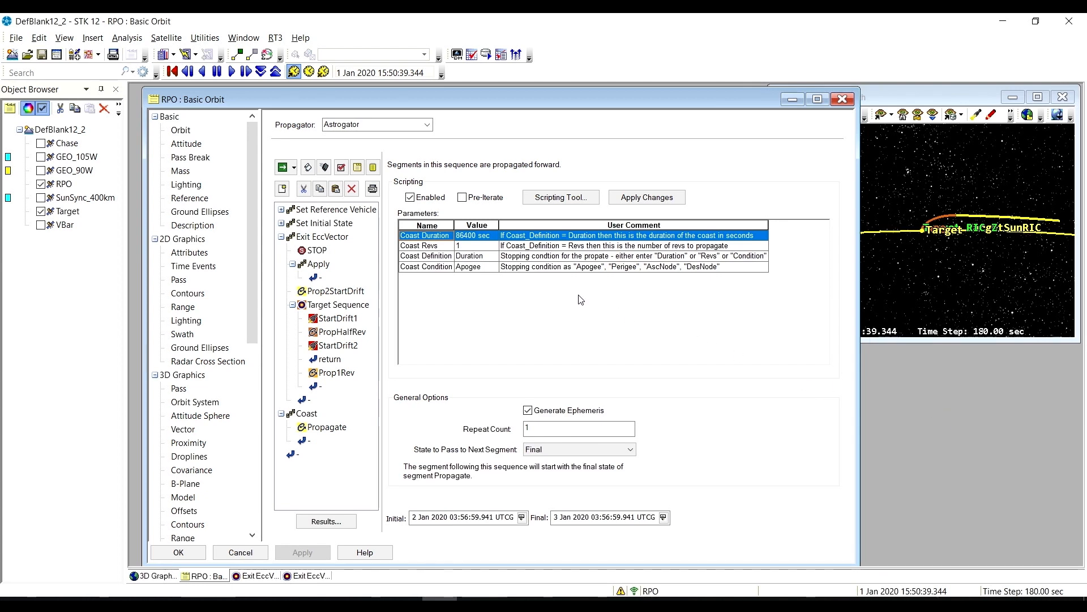
{"action": "mouse_move", "coordinate": [490, 107]}
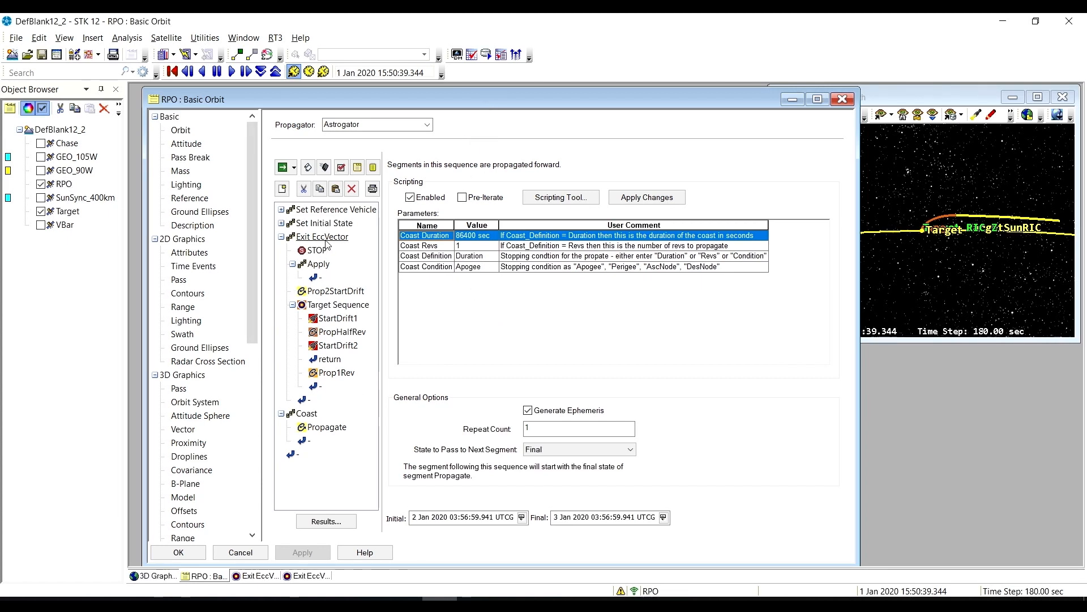
- Show the Exit_EccVector sequence's scripting parameters: Delta Phase -3 deg per rev, impulsive maneuver for RPO
{"action": "left_click", "coordinate": [321, 235]}
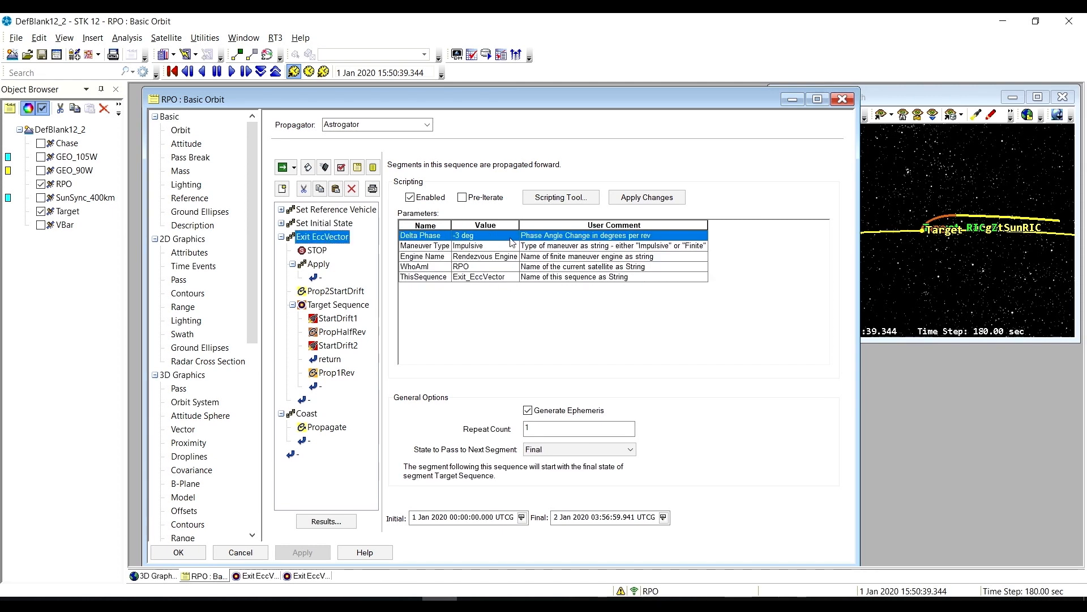
{"action": "mouse_move", "coordinate": [523, 320]}
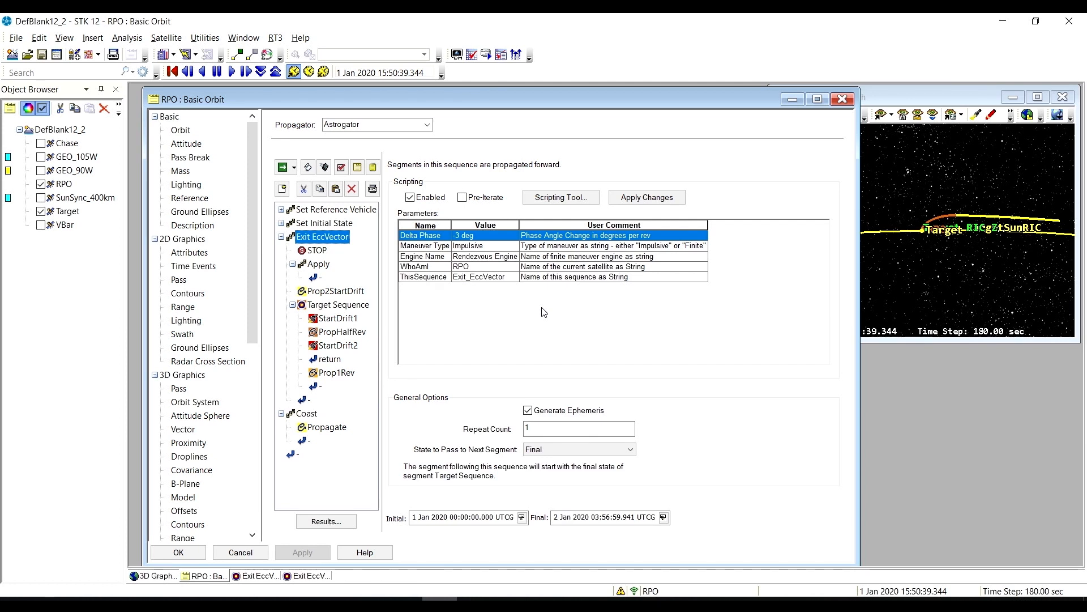
{"action": "mouse_move", "coordinate": [611, 348]}
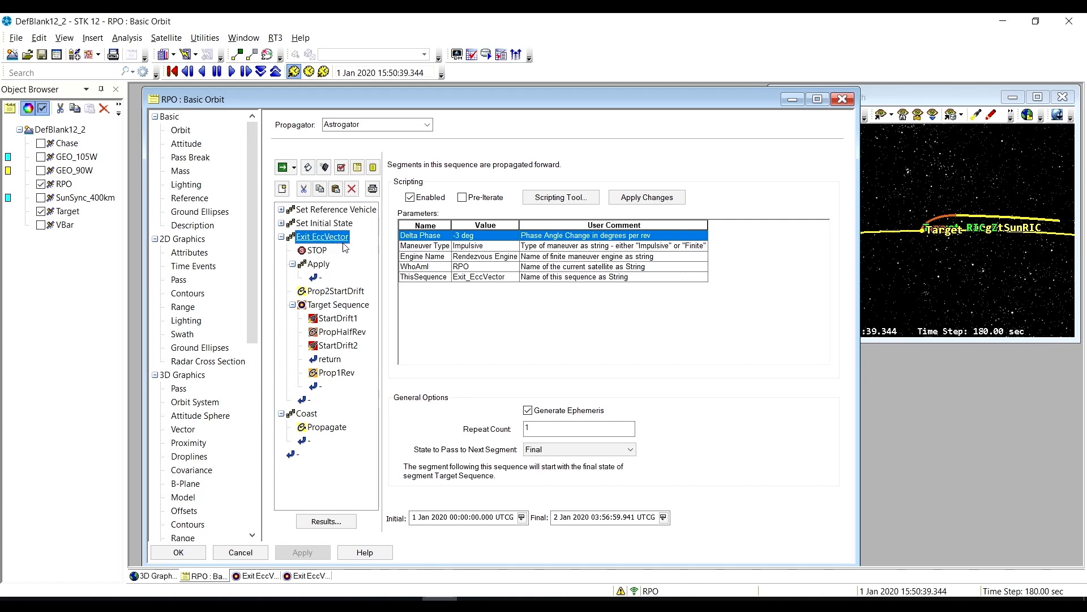
- Set the initial state and run the entire Mission Control Sequence, converging in 1 iteration
{"action": "left_click", "coordinate": [324, 222]}
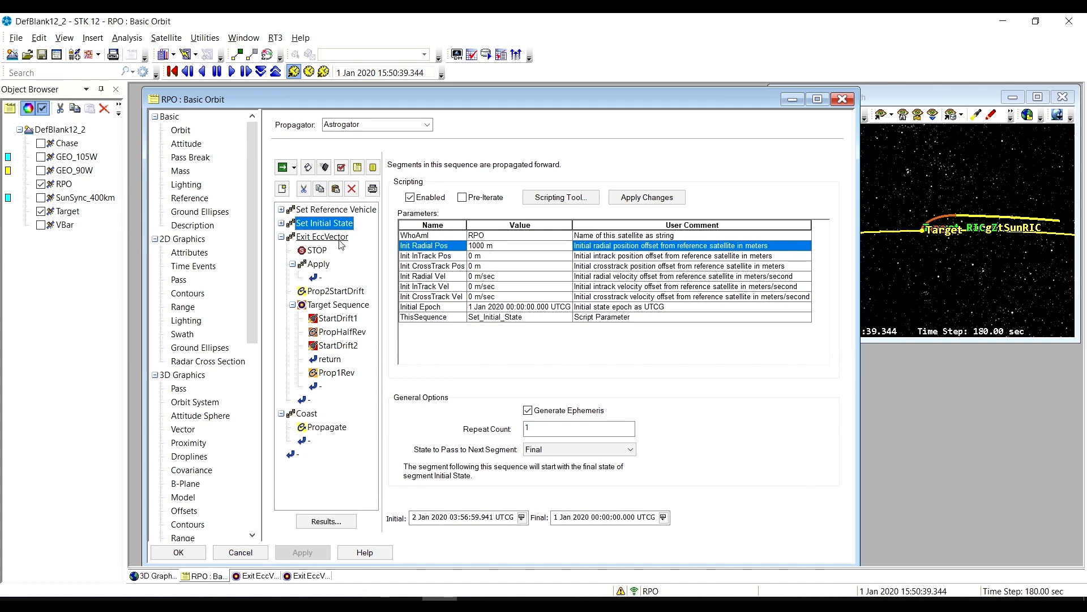
{"action": "left_click", "coordinate": [322, 237]}
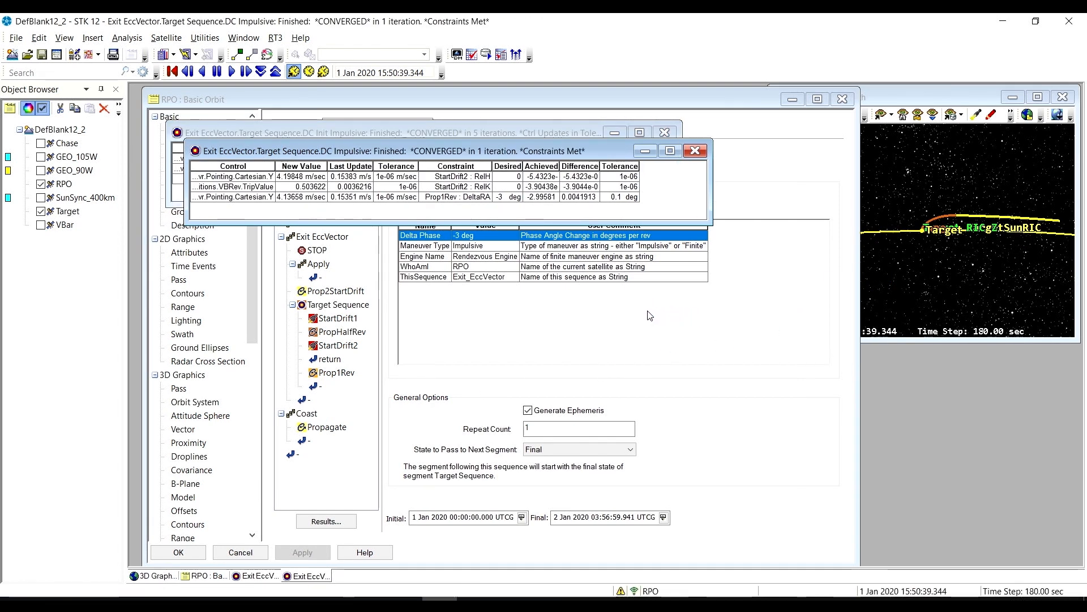
{"action": "mouse_move", "coordinate": [728, 111]}
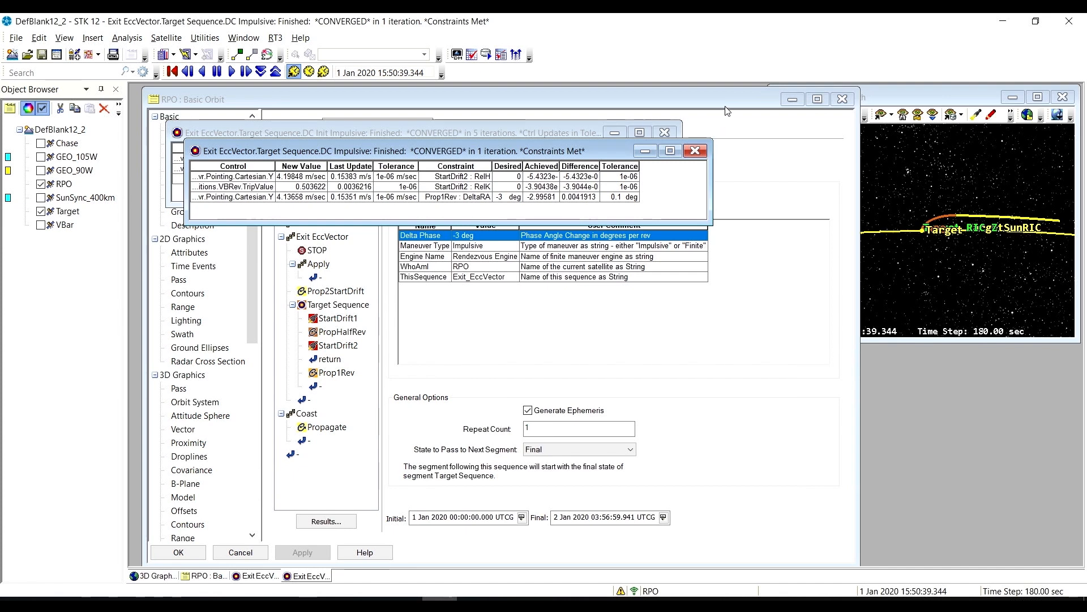
- Dismiss the targeter convergence report, returning to the Exit_EccVector parameters
{"action": "left_click", "coordinate": [695, 151]}
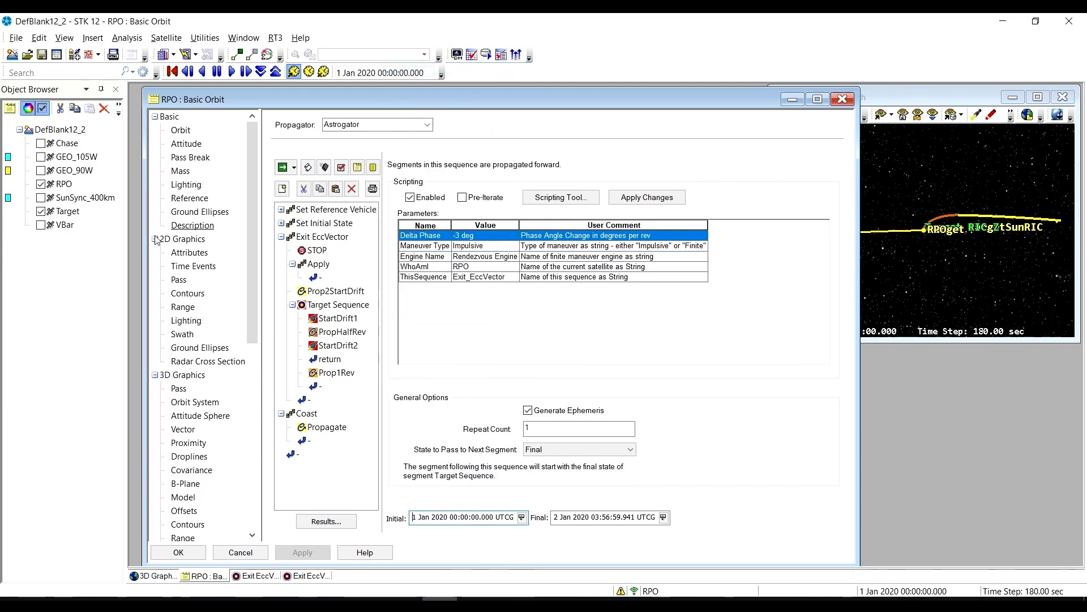
- Bring the 3D Graphics 1 - Earth window forward to fill the workspace
{"action": "right_click", "coordinate": [59, 183]}
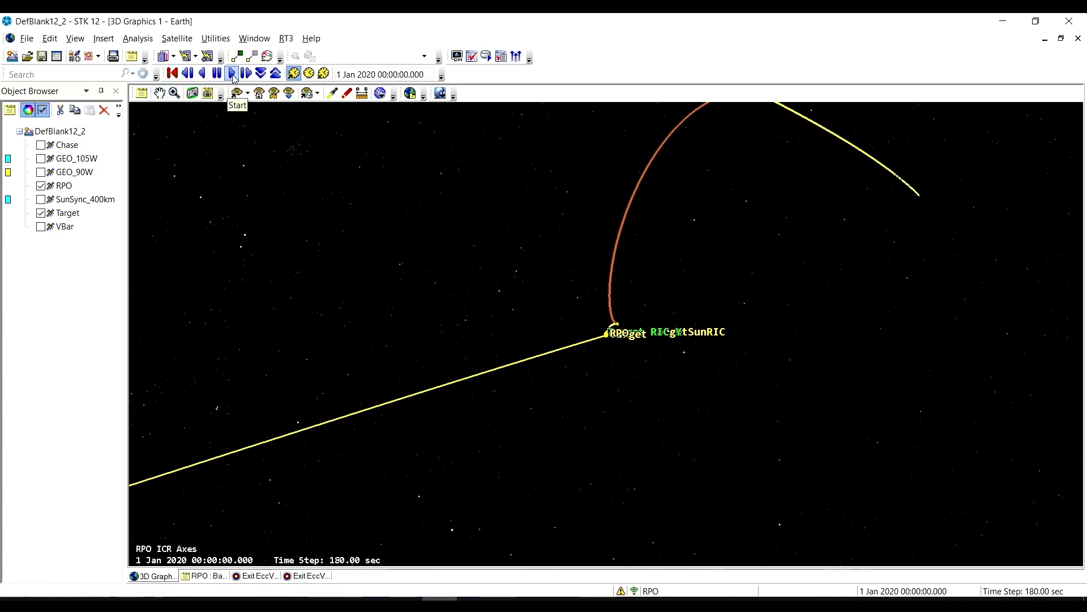
- Animate the scenario at a 600 sec time step into 2 Jan 2020, then pause with RPO drifting away
{"action": "left_click", "coordinate": [231, 73]}
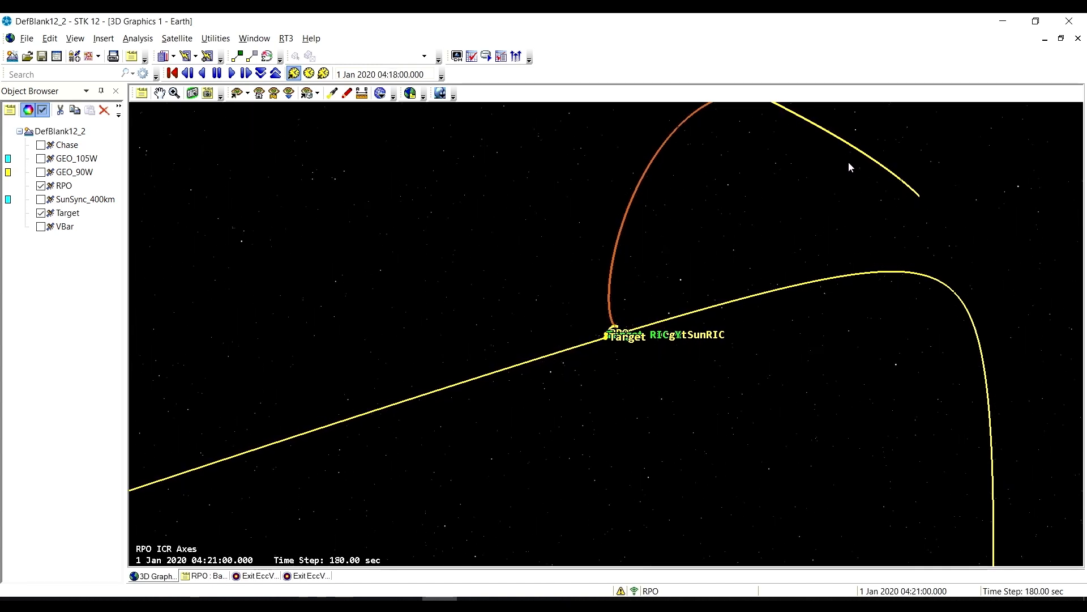
{"action": "left_click", "coordinate": [231, 73]}
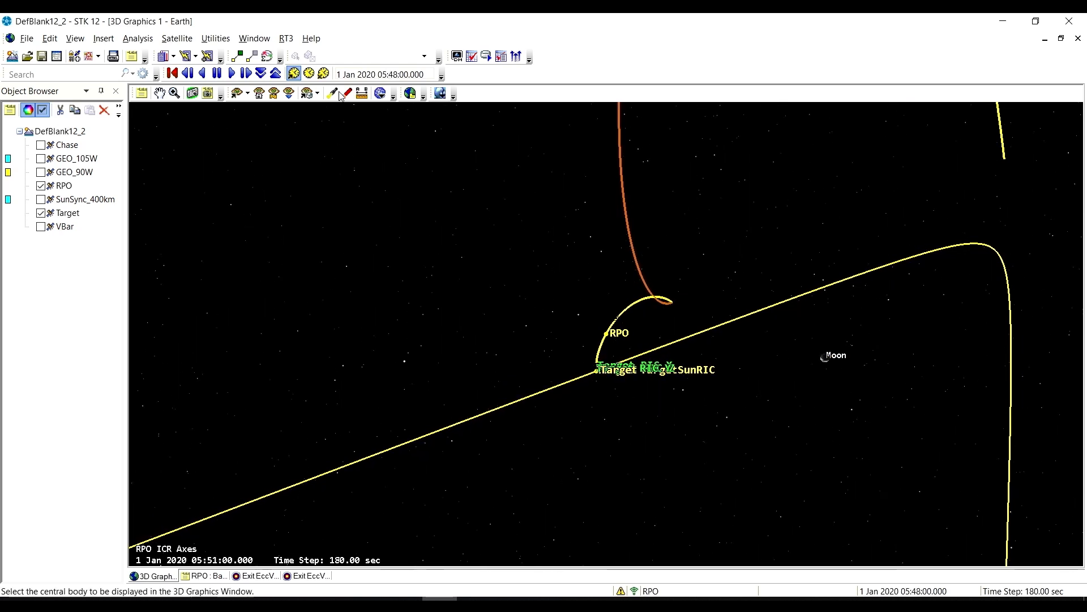
{"action": "left_click", "coordinate": [275, 72]}
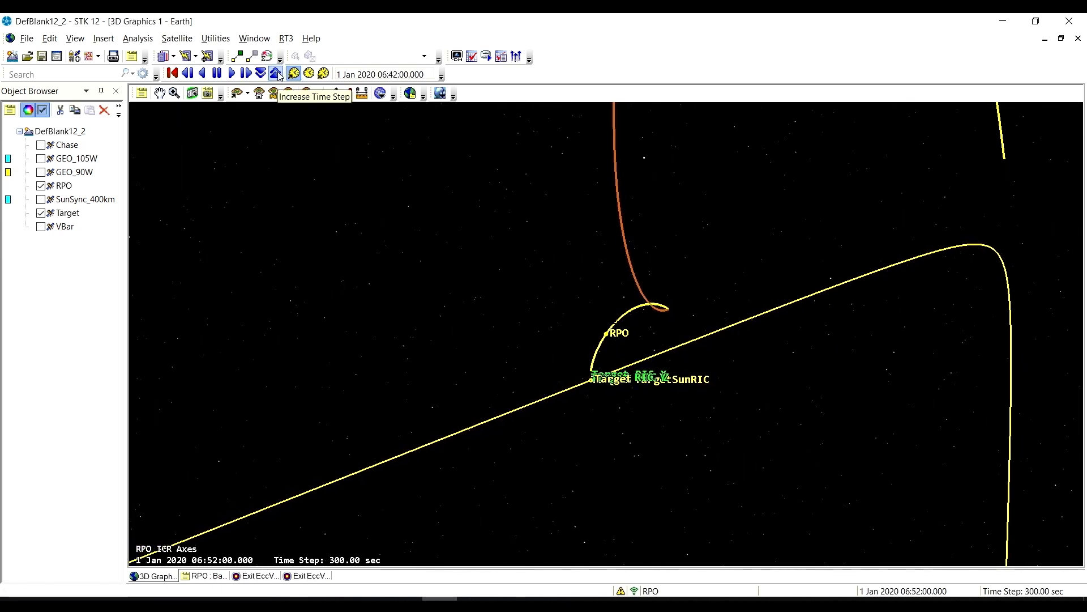
{"action": "left_click", "coordinate": [275, 73]}
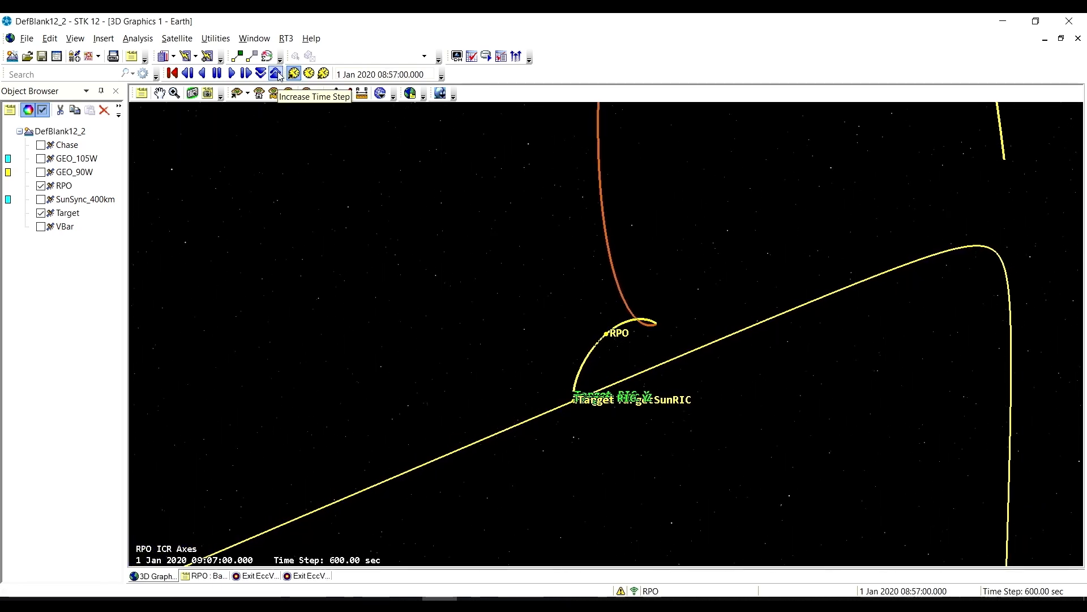
{"action": "left_click", "coordinate": [245, 72]}
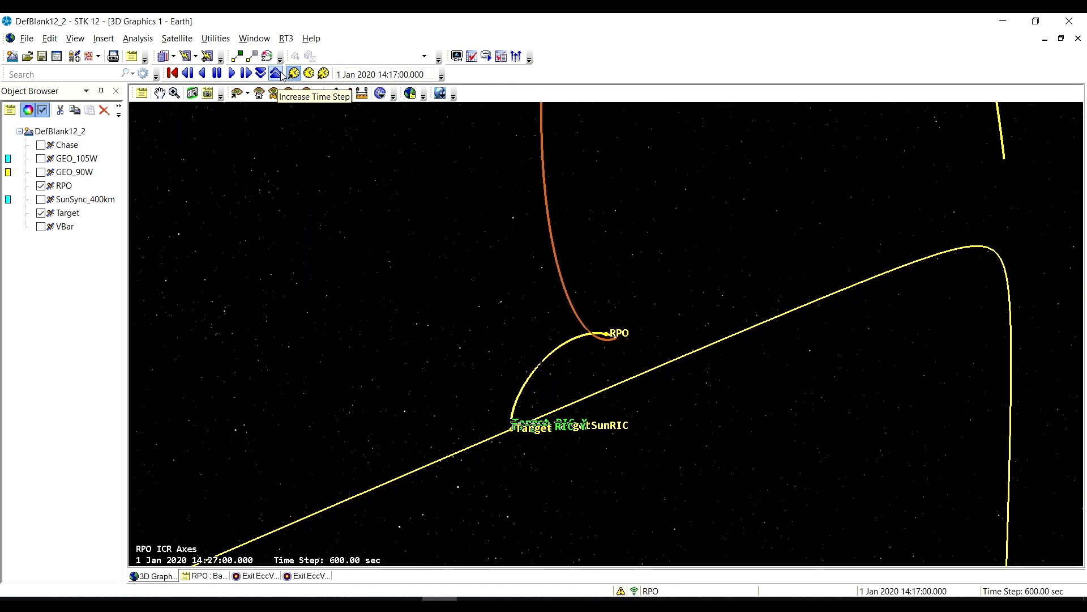
{"action": "left_click", "coordinate": [231, 72]}
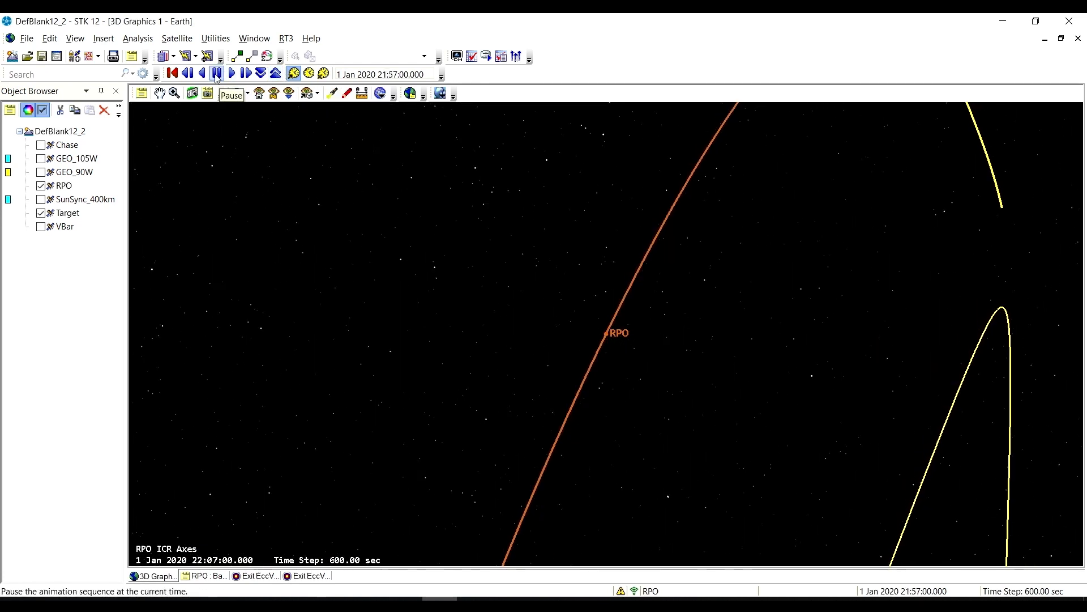
{"action": "left_click", "coordinate": [231, 72]}
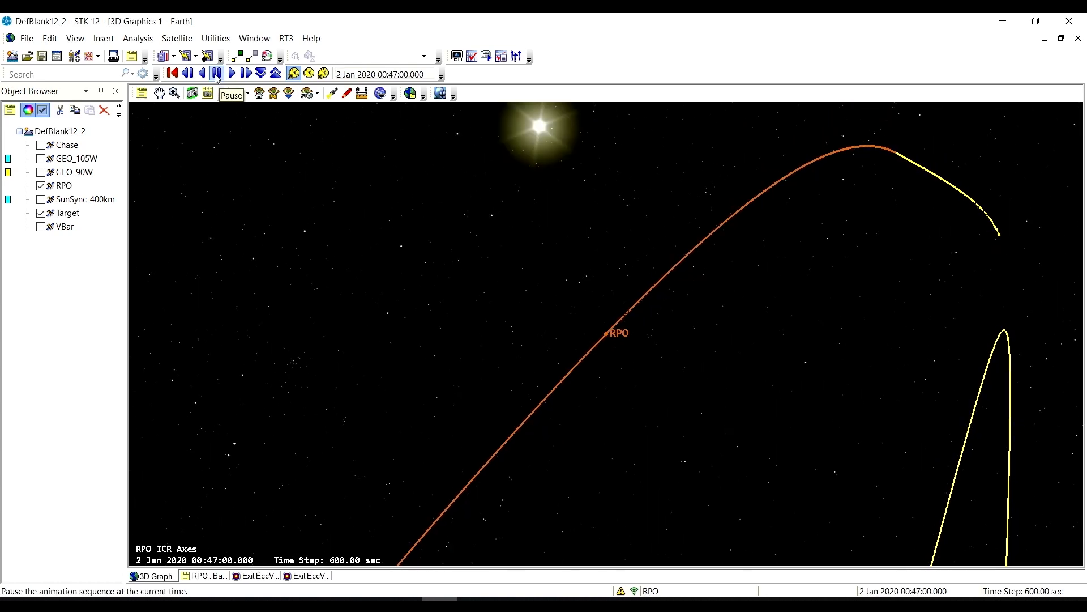